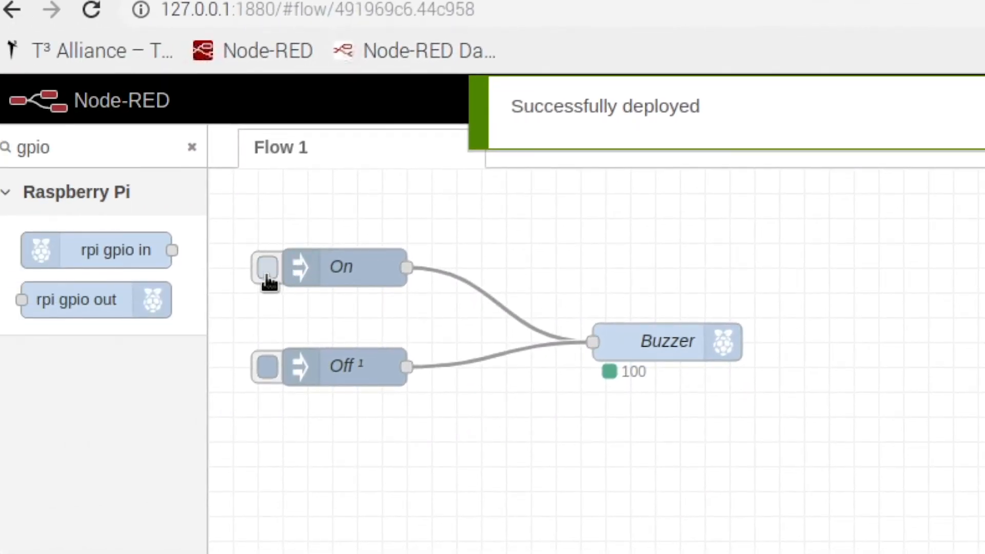
Inject the On message, then the Off message, into the Buzzer GPIO output
click(265, 268)
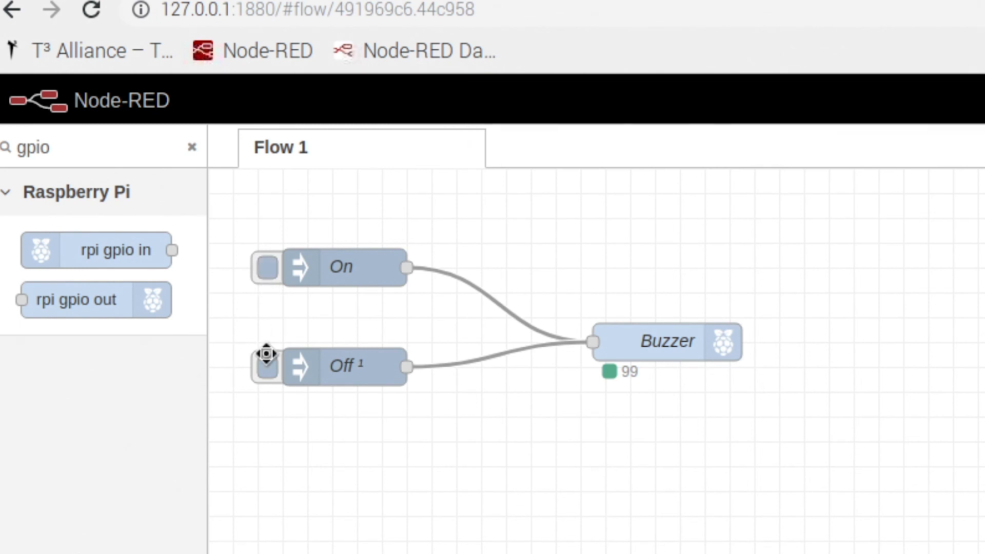
click(265, 367)
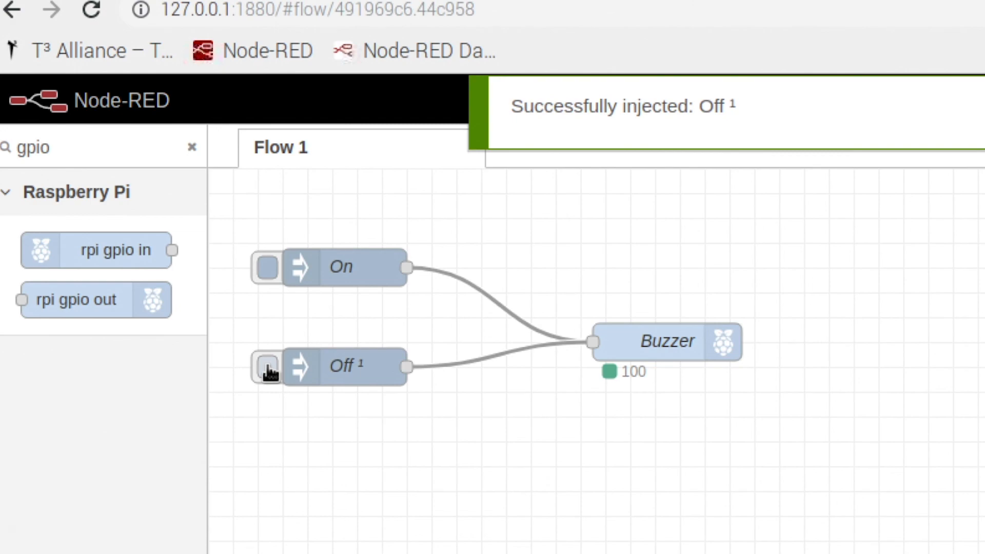